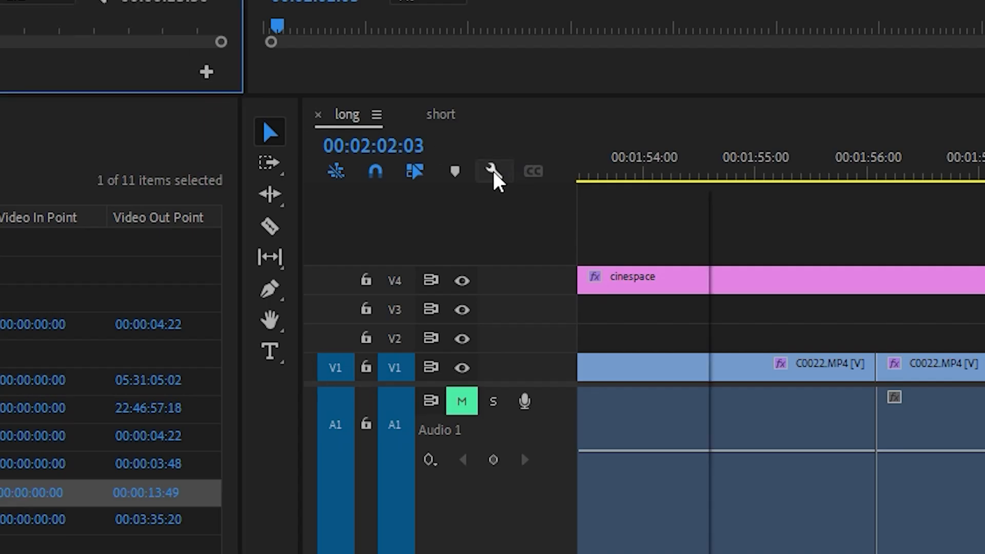
Step: Re-enable Show Audio Waveform in the Timeline display settings and confirm clips accept clicks
{"action": "left_click", "coordinate": [493, 171]}
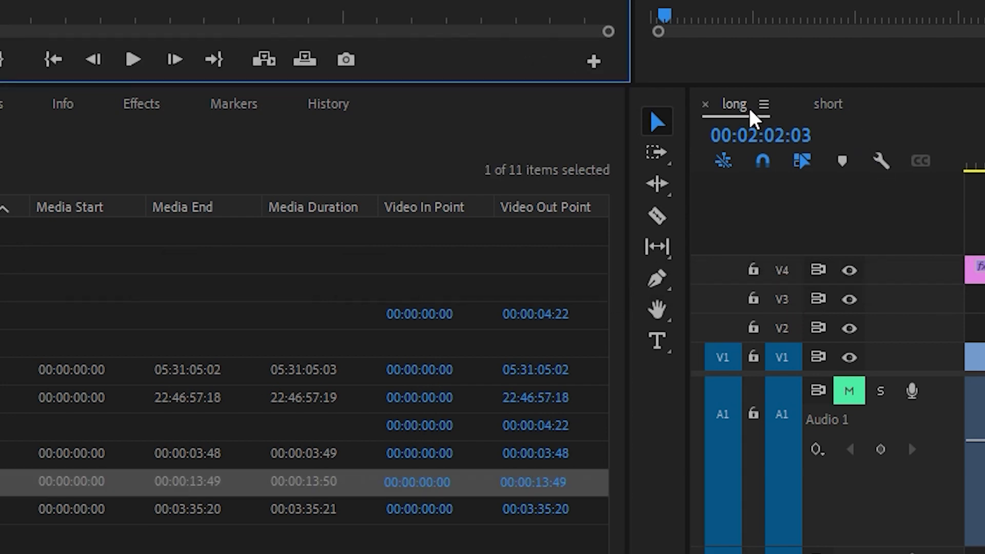
{"action": "left_click", "coordinate": [880, 161]}
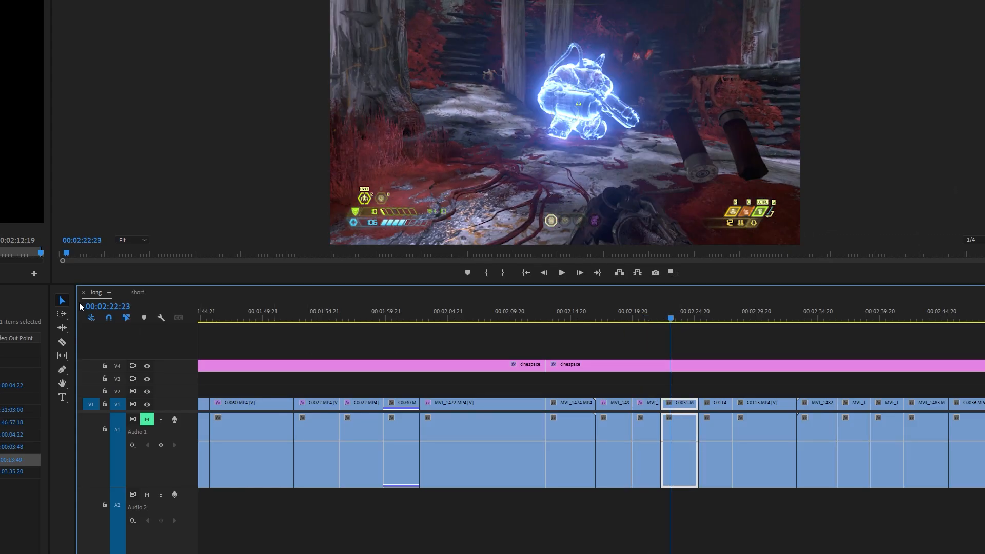
{"action": "left_click", "coordinate": [160, 317]}
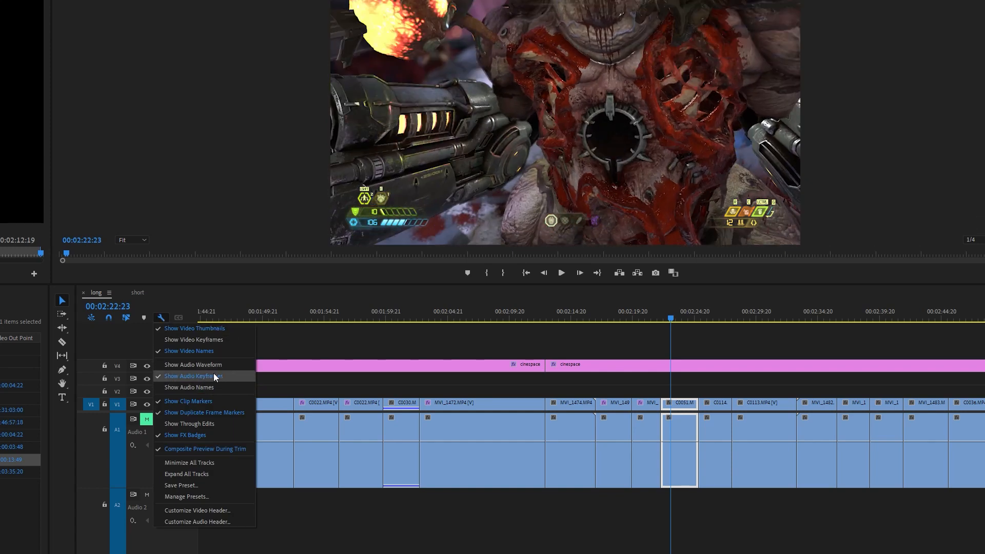
{"action": "left_click", "coordinate": [192, 364]}
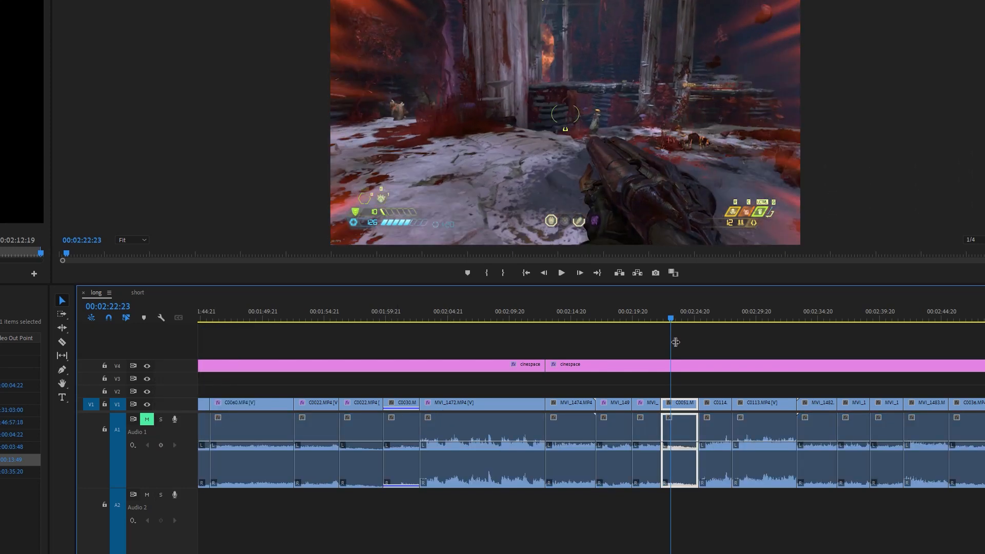
{"action": "left_click", "coordinate": [584, 347]}
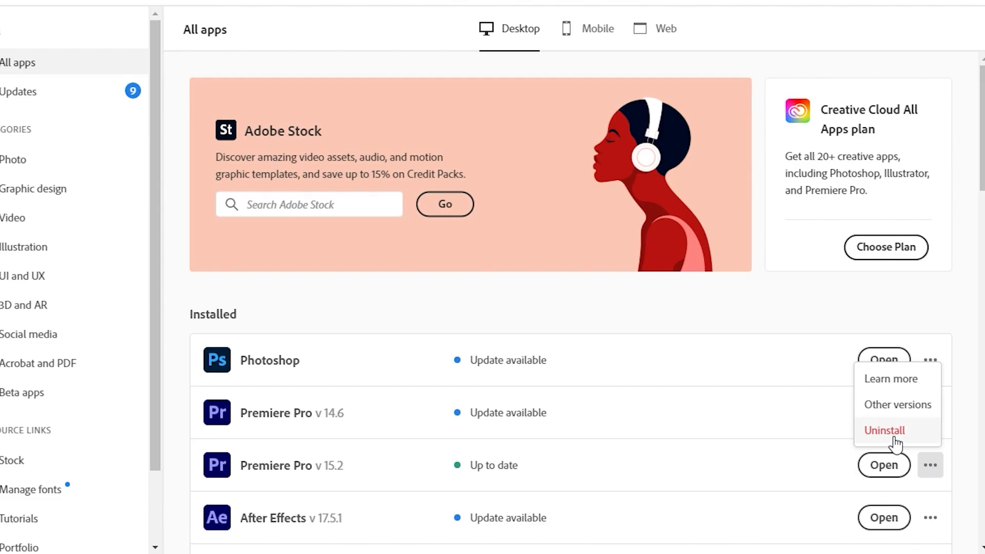
Step: Choose Uninstall for Premiere Pro v 15.2 from its ... menu in Creative Cloud
{"action": "left_click", "coordinate": [883, 430]}
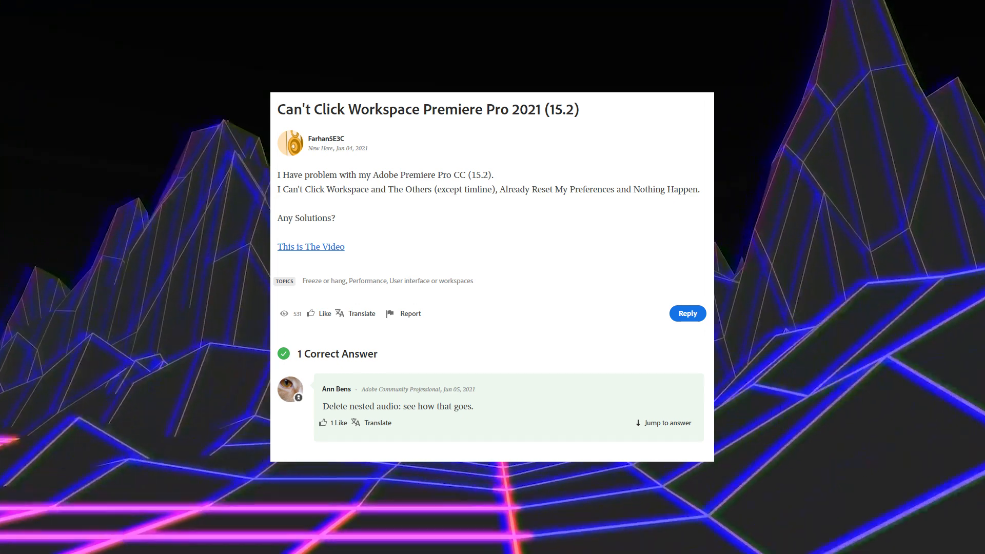
{"action": "scroll", "scroll_direction": "down", "scroll_amount": 3}
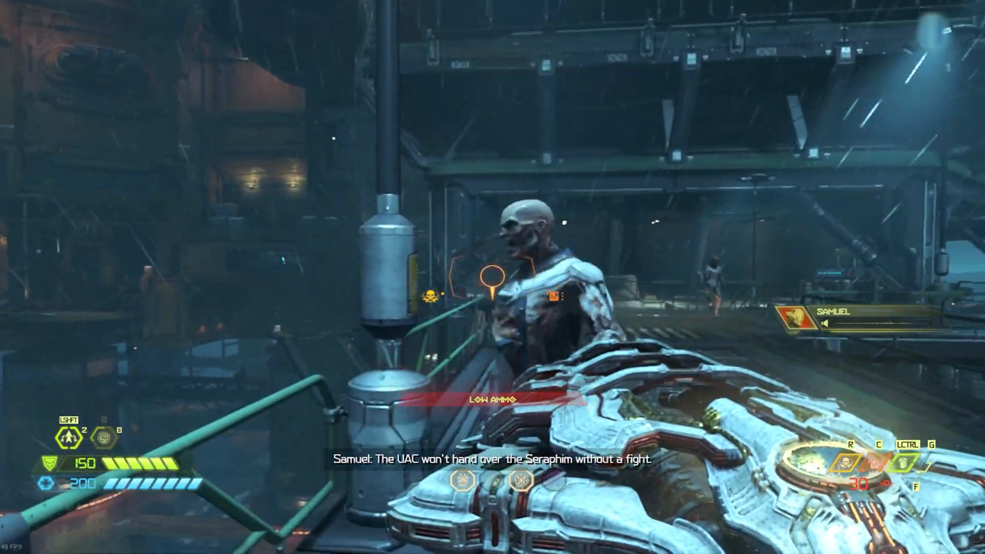
Step: Shoot the zombie cultist ahead on the industrial walkway
{"action": "left_click", "coordinate": [493, 277]}
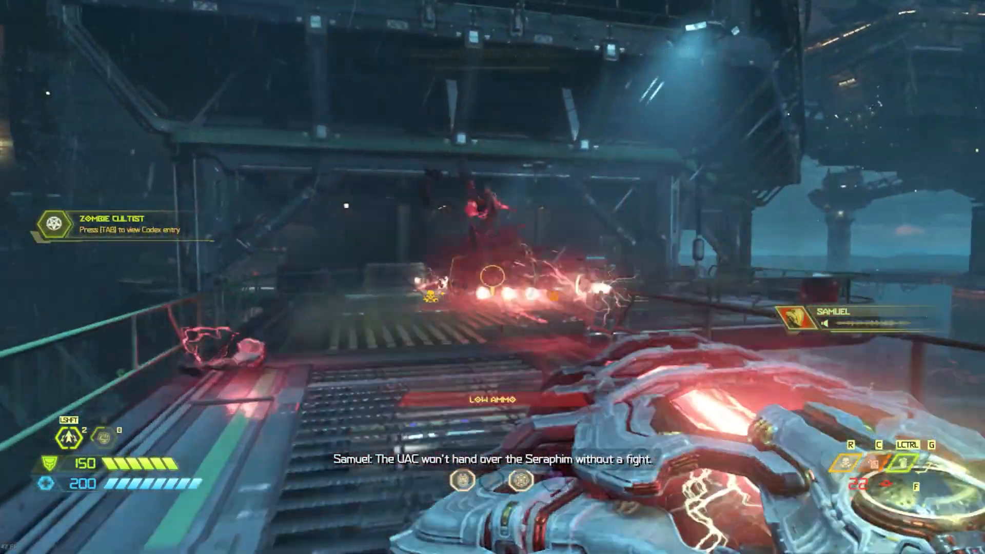